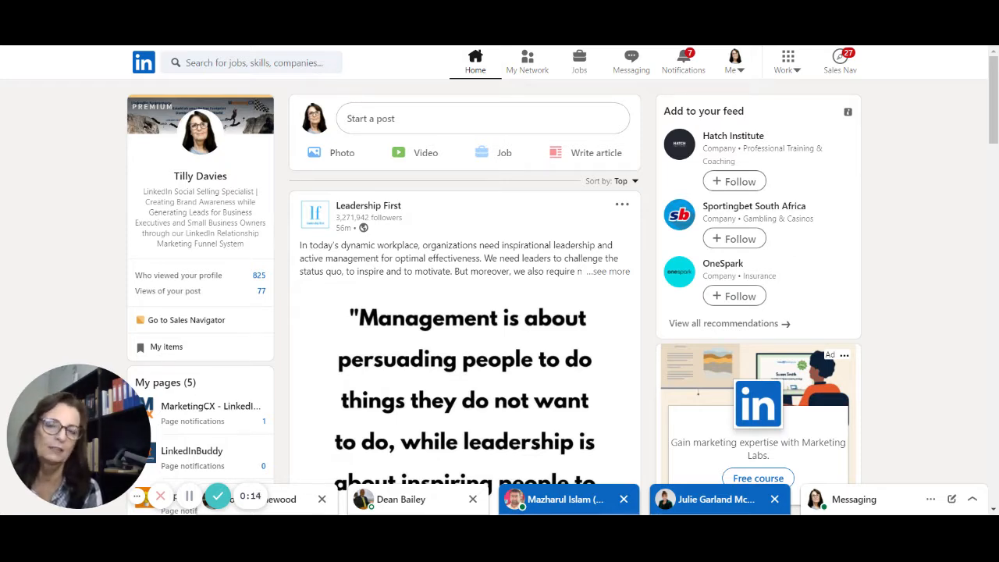
{"action": "mouse_move", "coordinate": [405, 413]}
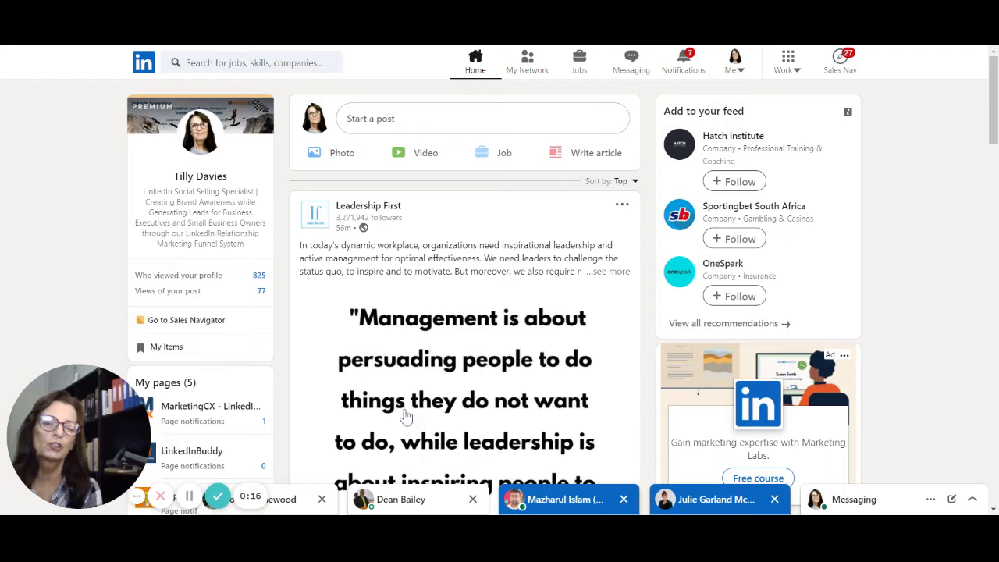
{"action": "mouse_move", "coordinate": [501, 353]}
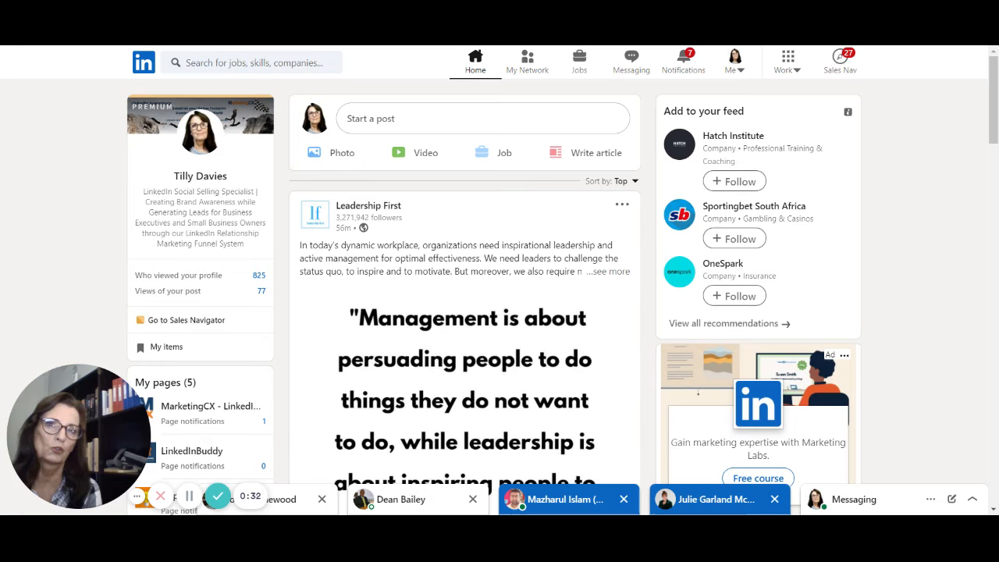
{"action": "mouse_move", "coordinate": [545, 329]}
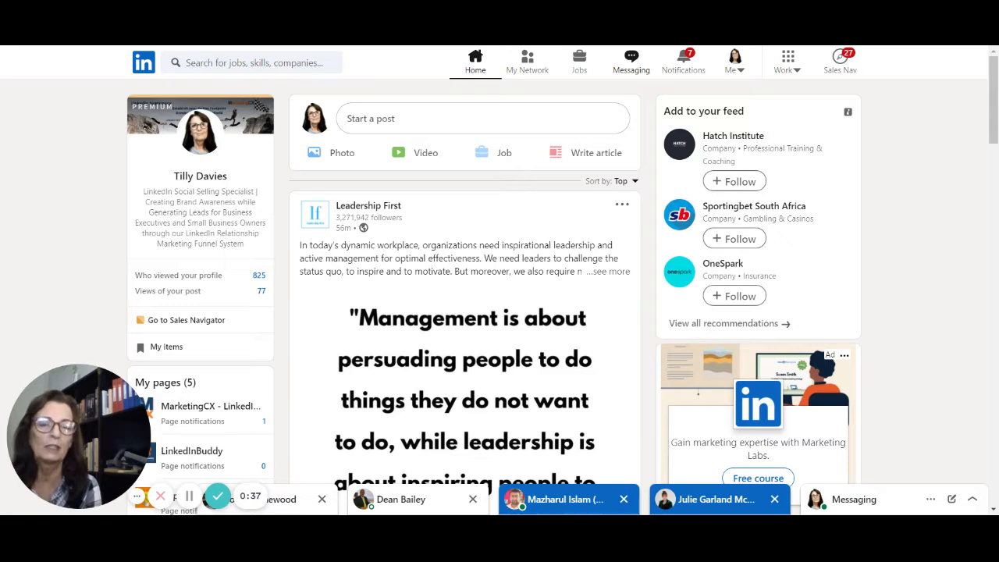
{"action": "left_click", "coordinate": [631, 60]}
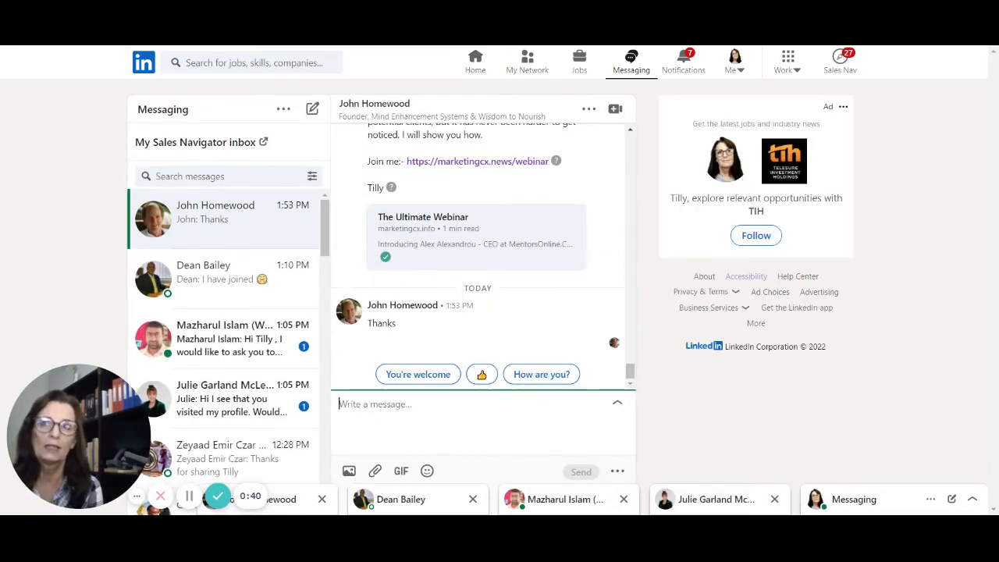
{"action": "mouse_move", "coordinate": [226, 219]}
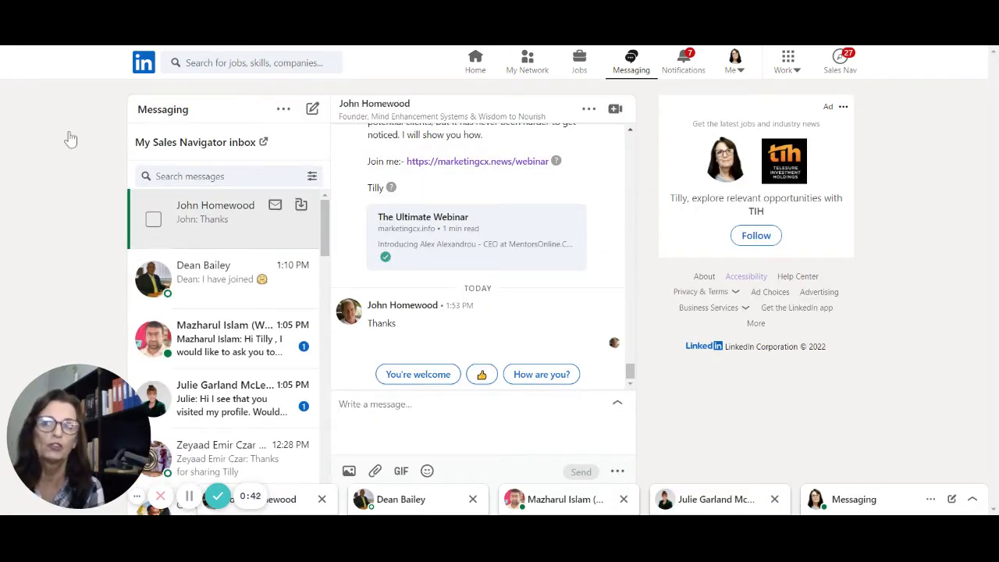
{"action": "mouse_move", "coordinate": [51, 176]}
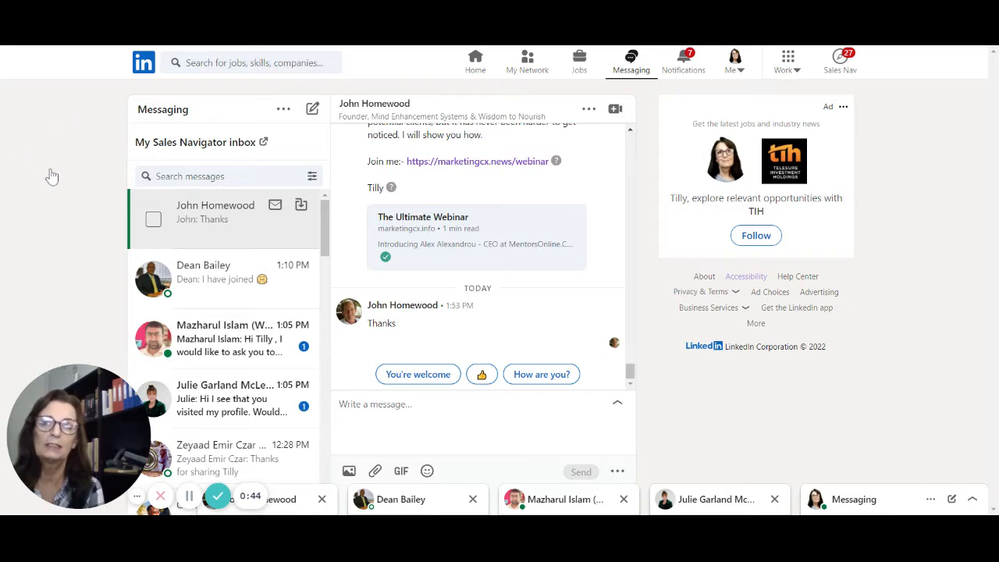
{"action": "mouse_move", "coordinate": [69, 145]}
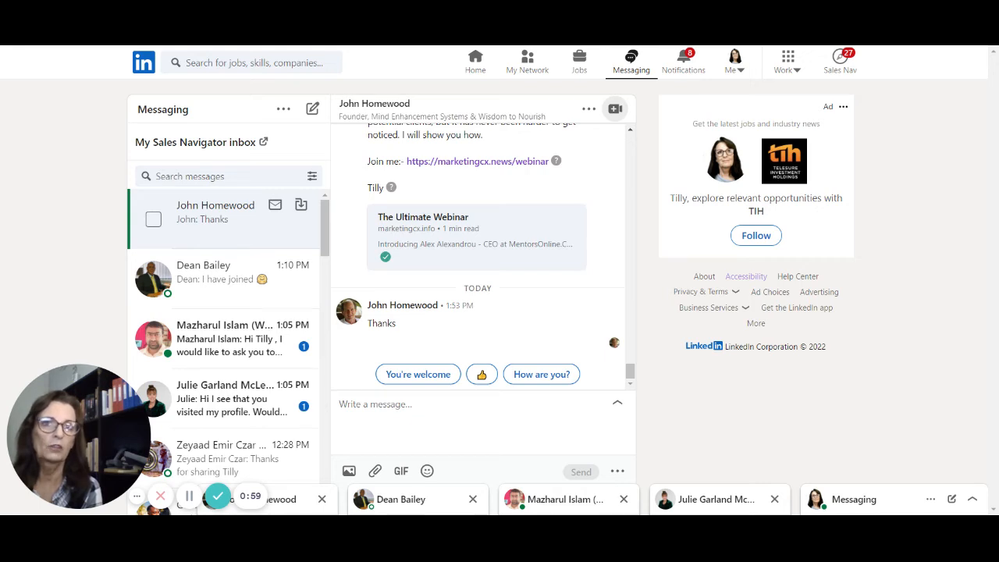
{"action": "left_click", "coordinate": [613, 108]}
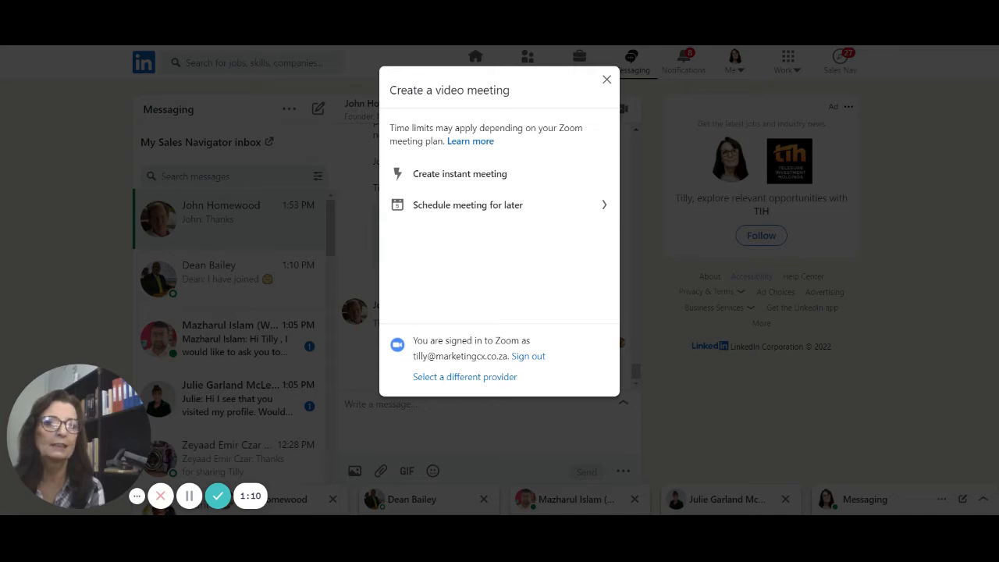
{"action": "mouse_move", "coordinate": [481, 131]}
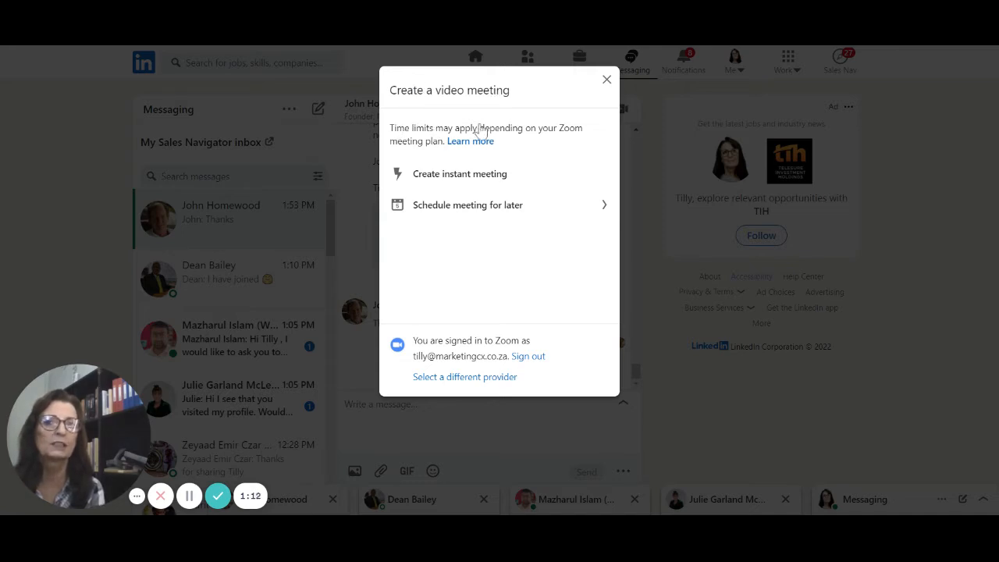
{"action": "mouse_move", "coordinate": [531, 131]}
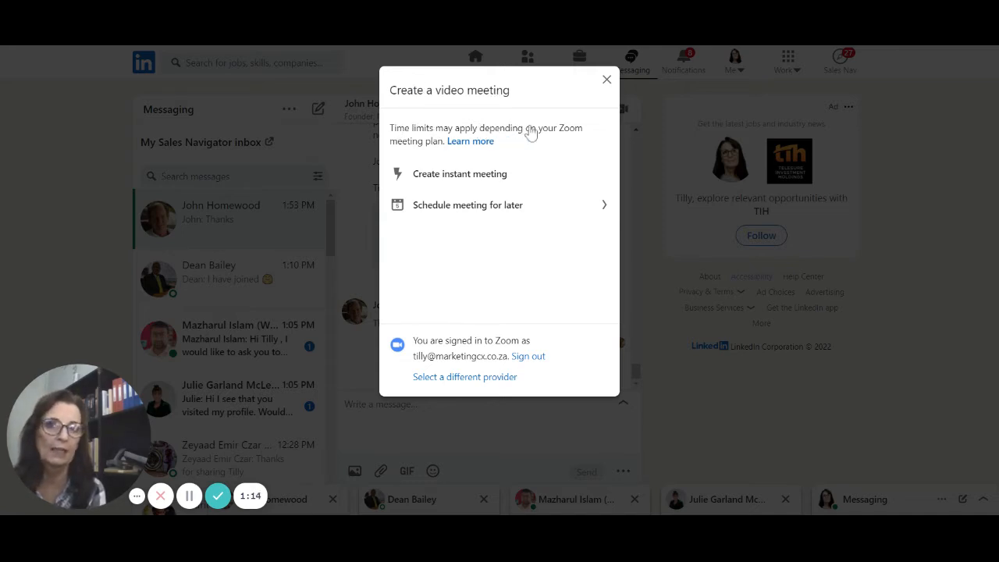
{"action": "mouse_move", "coordinate": [443, 336]}
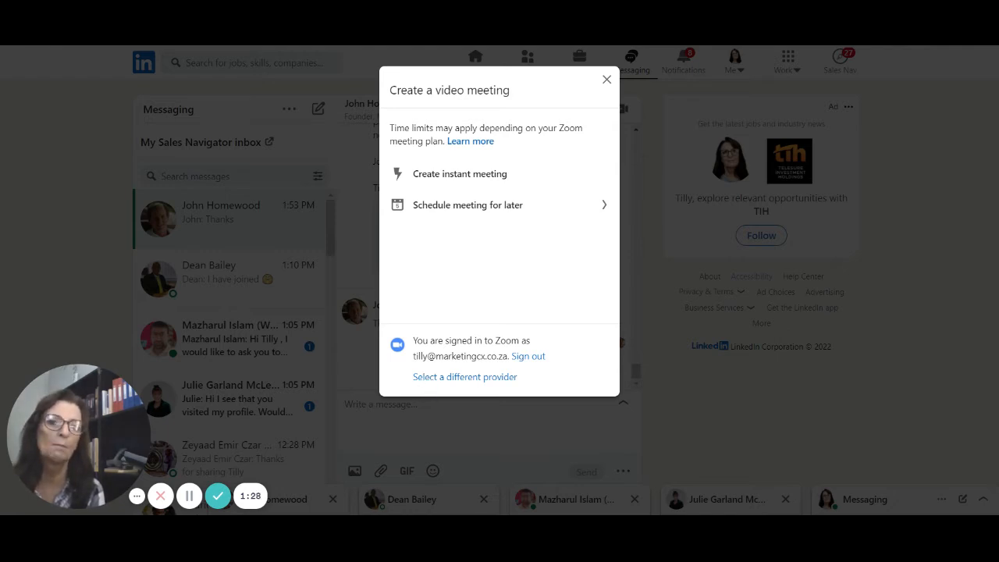
{"action": "left_click", "coordinate": [465, 376]}
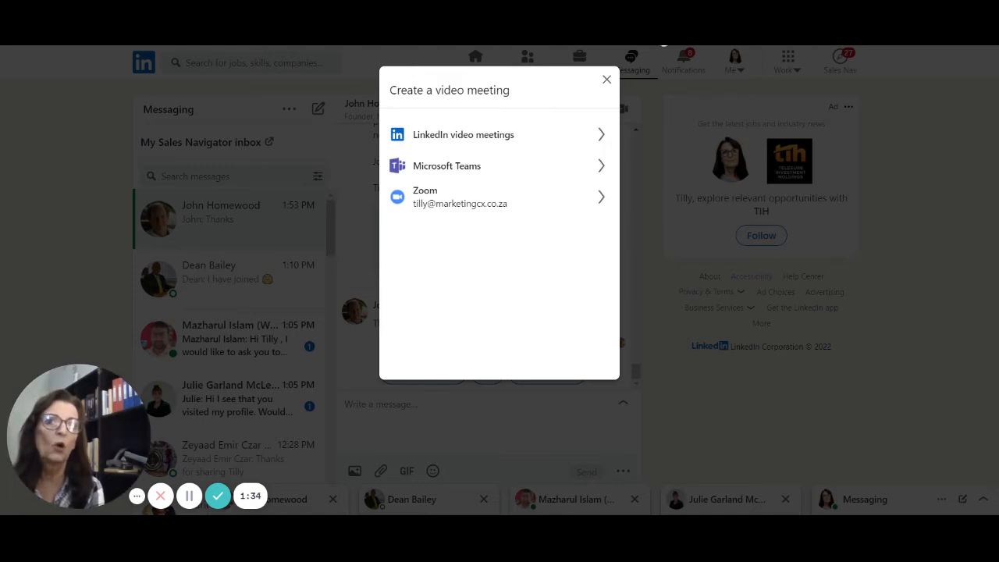
{"action": "left_click", "coordinate": [462, 134]}
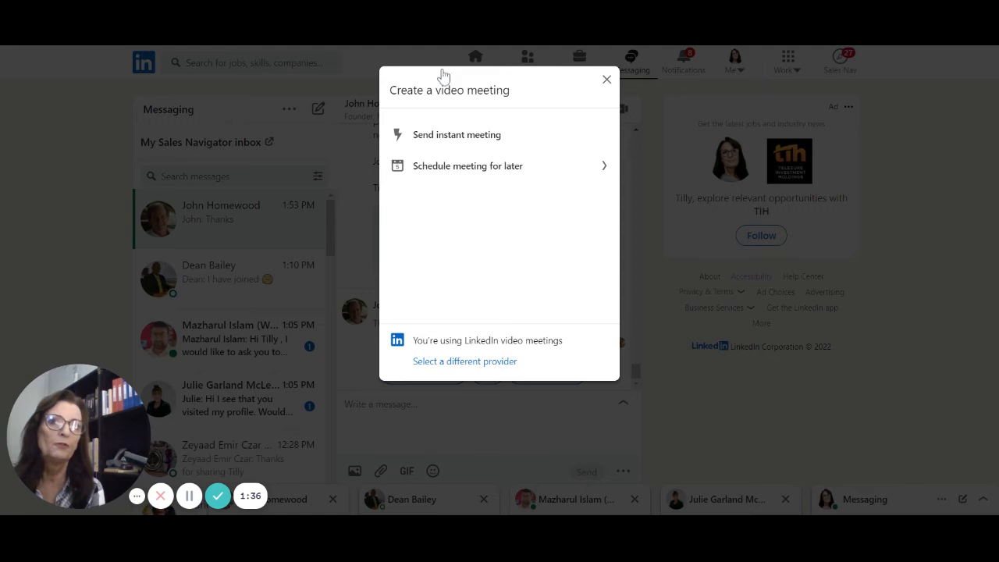
{"action": "mouse_move", "coordinate": [432, 263]}
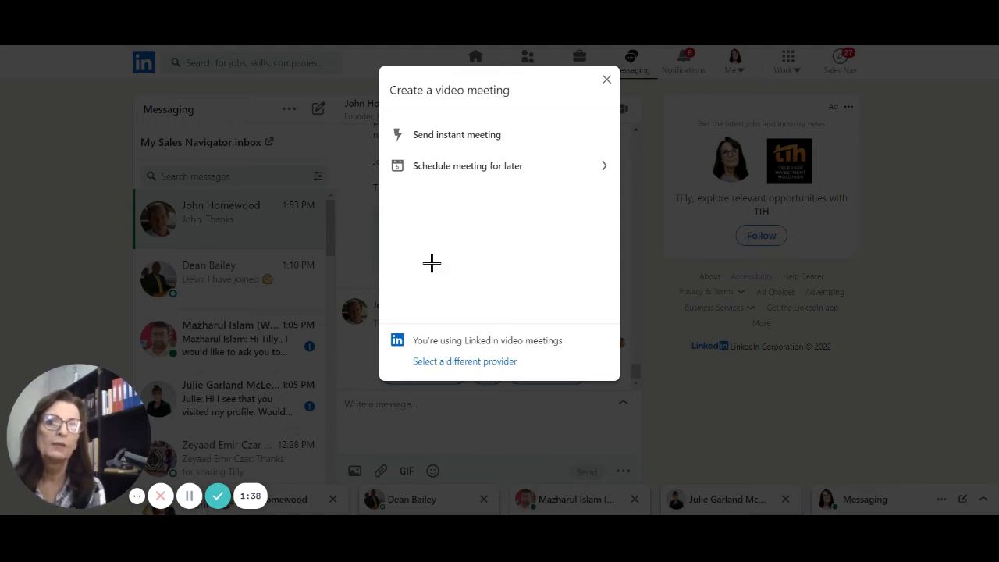
{"action": "mouse_move", "coordinate": [425, 127]}
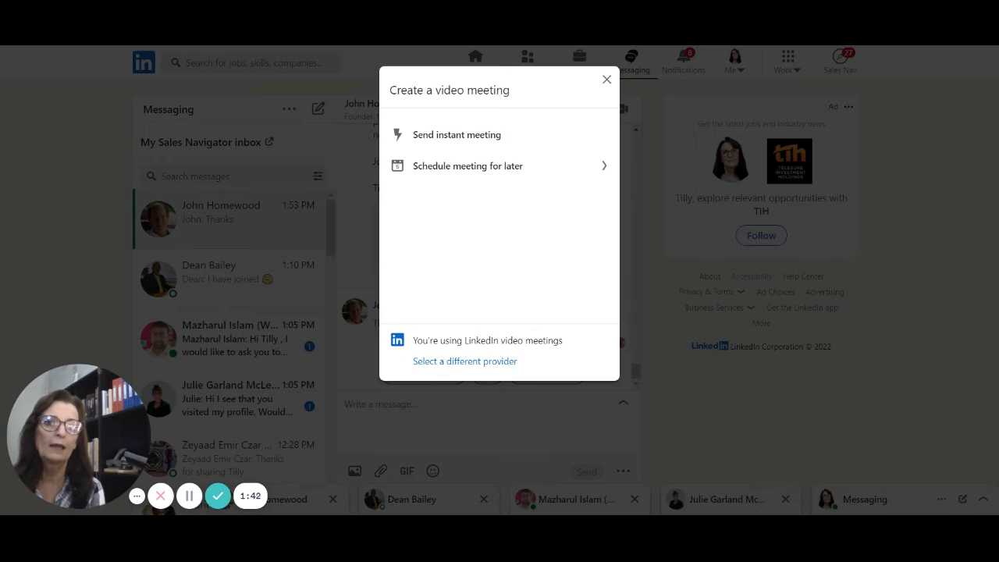
{"action": "left_click", "coordinate": [464, 361]}
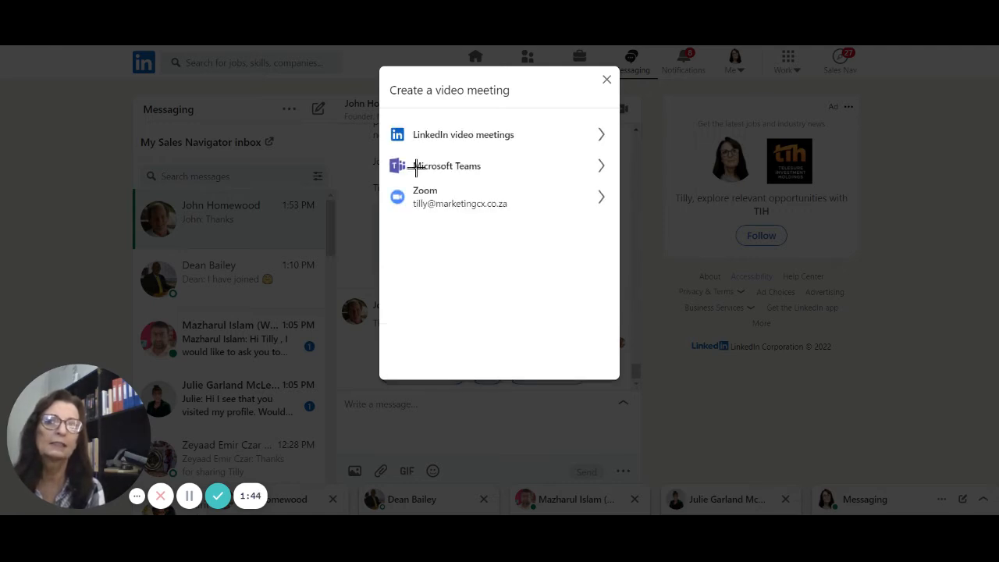
{"action": "left_click", "coordinate": [499, 196]}
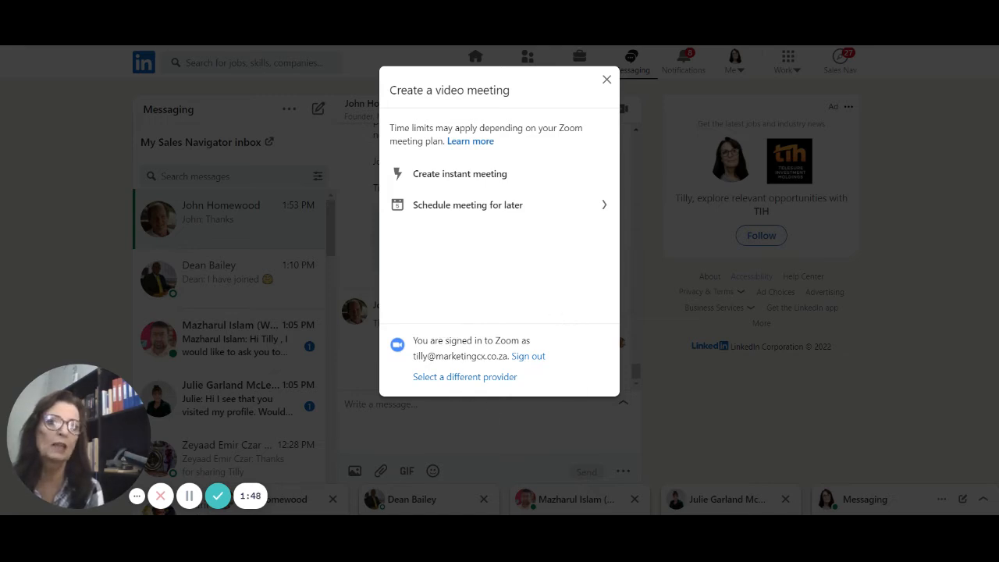
{"action": "mouse_move", "coordinate": [523, 361]}
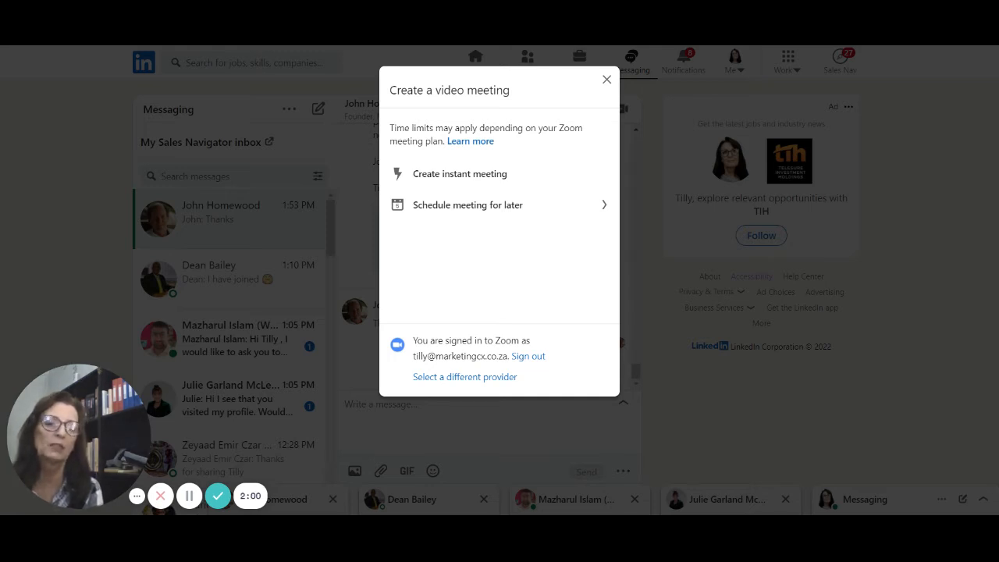
Schedule the Zoom meeting for later on 2/22/2022, lasting 15 minutes.
{"action": "left_click", "coordinate": [467, 204]}
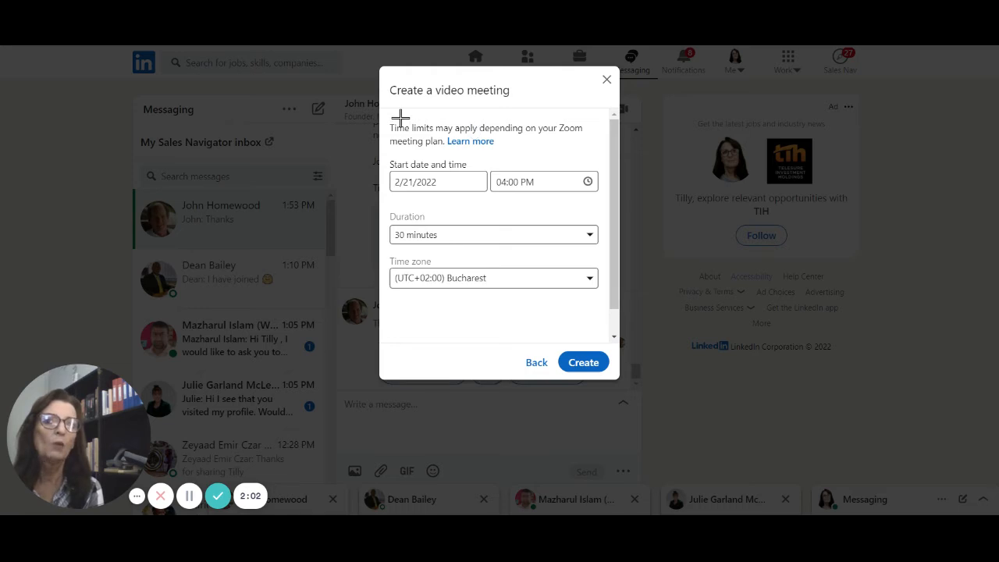
{"action": "left_click", "coordinate": [437, 181]}
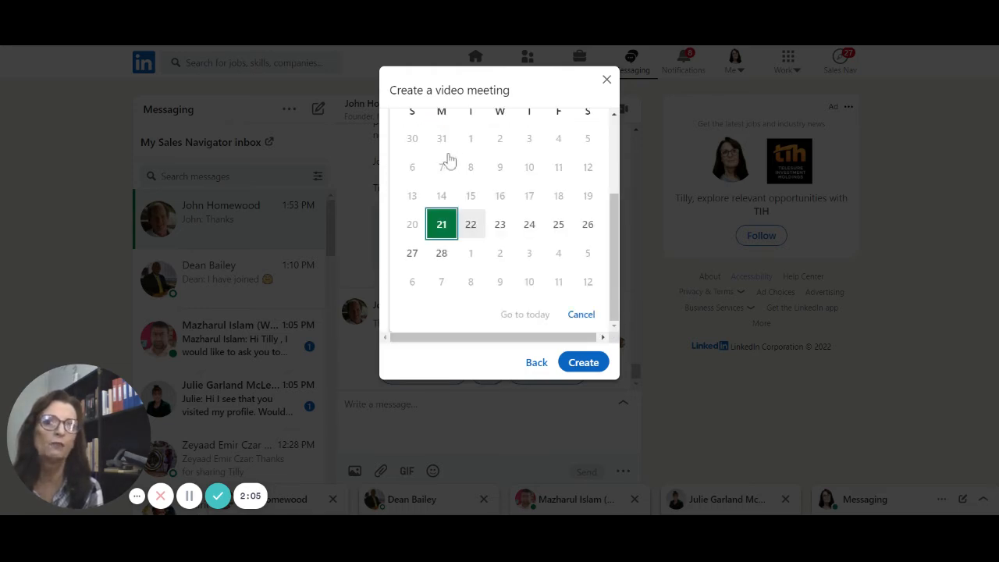
{"action": "left_click", "coordinate": [469, 224]}
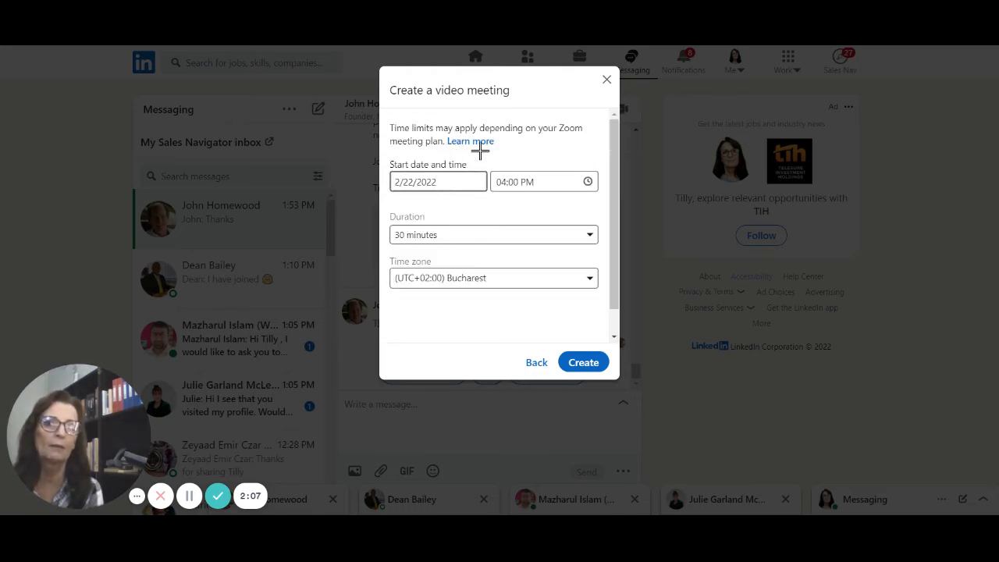
{"action": "left_click", "coordinate": [493, 234]}
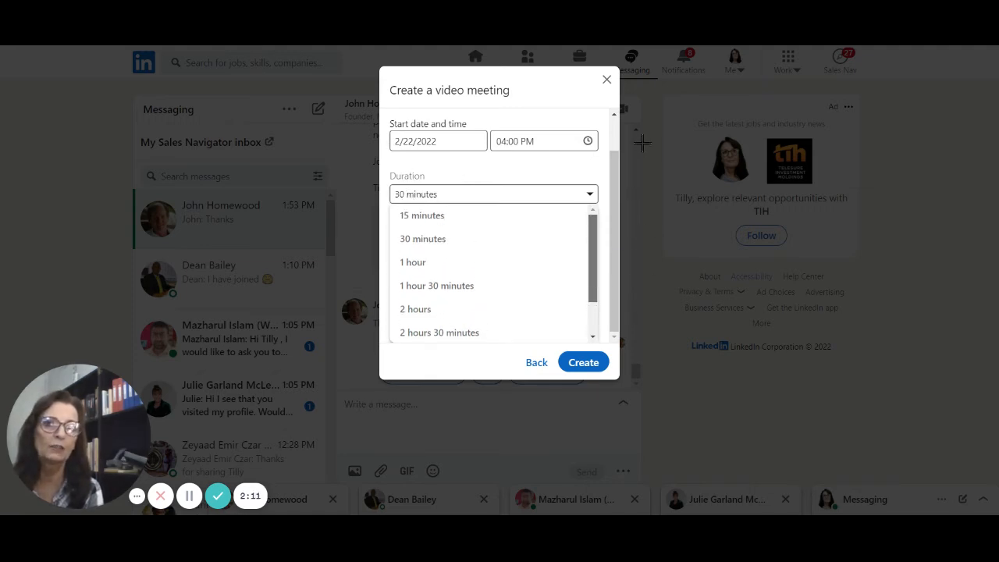
{"action": "mouse_move", "coordinate": [446, 117]}
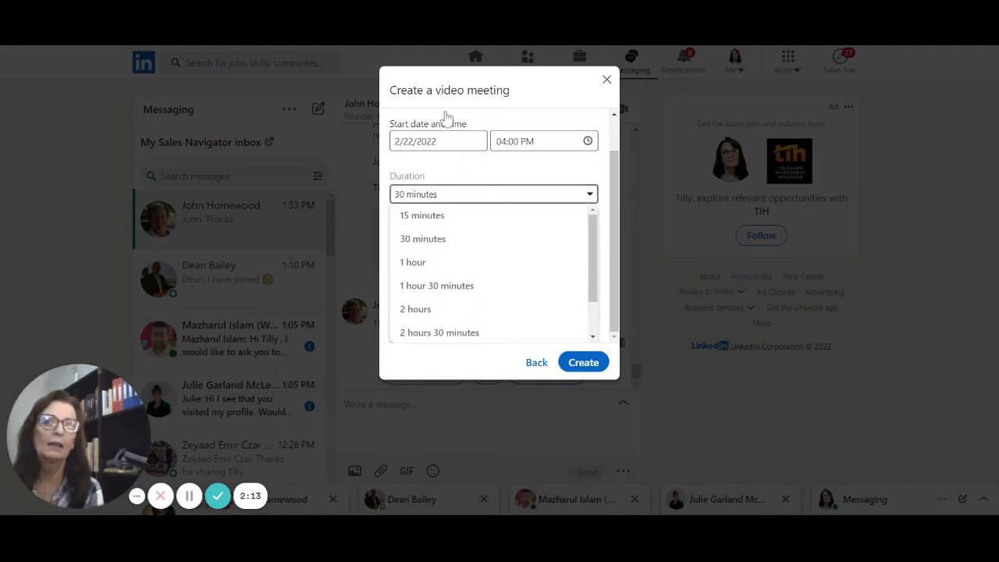
{"action": "left_click", "coordinate": [421, 215]}
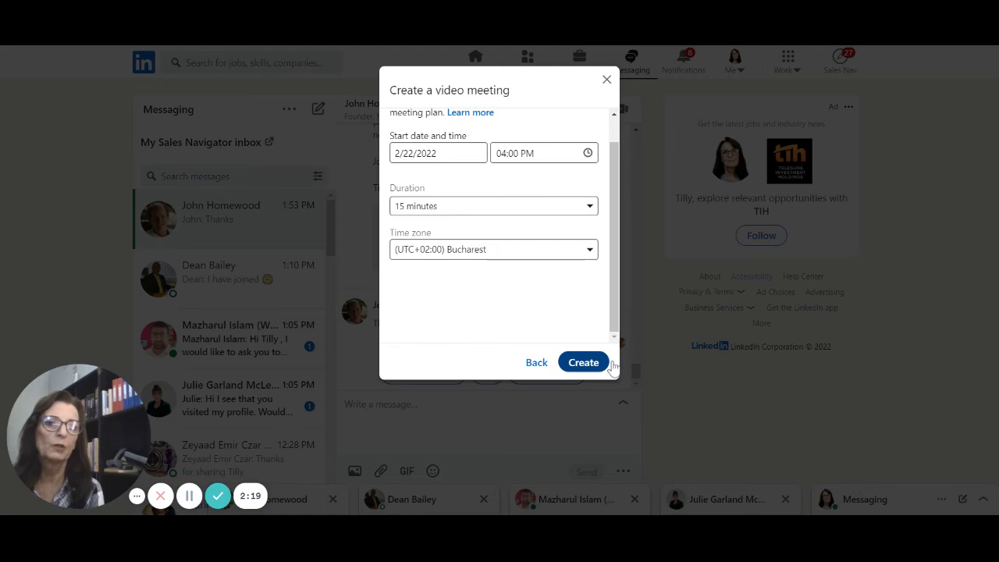
Create the Zoom meeting, inserting its invitation link into the unsent message draft.
{"action": "left_click", "coordinate": [583, 361]}
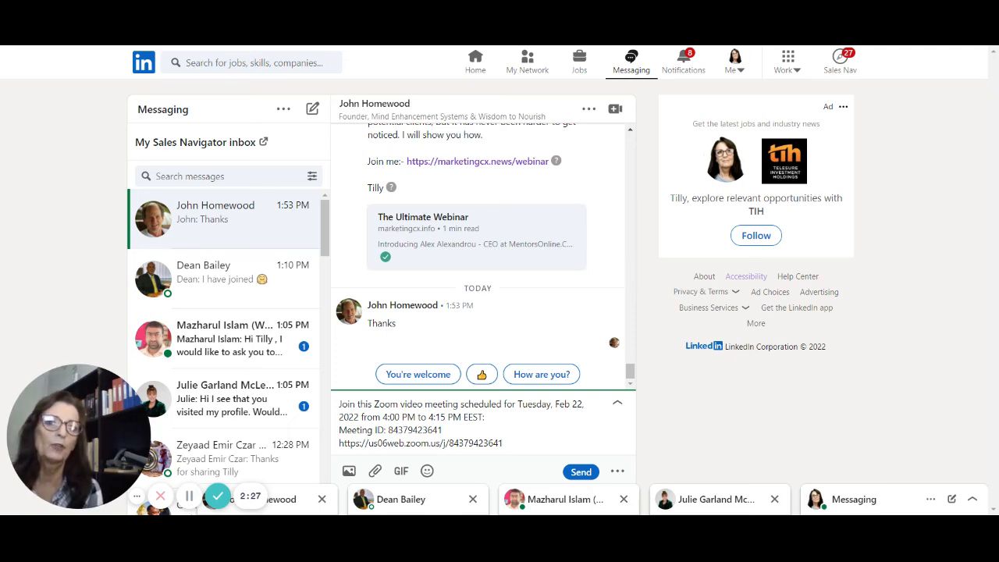
{"action": "left_click", "coordinate": [503, 443]}
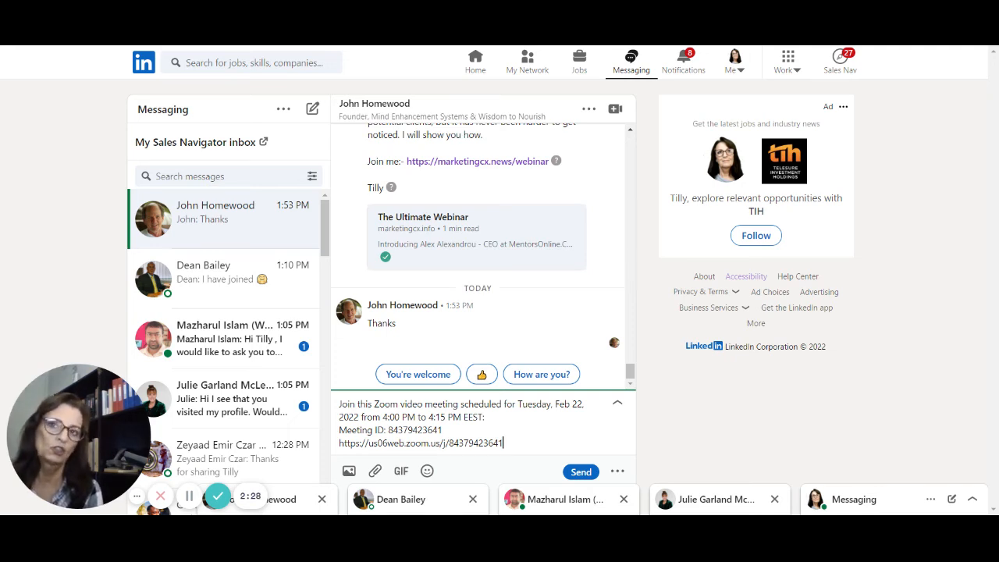